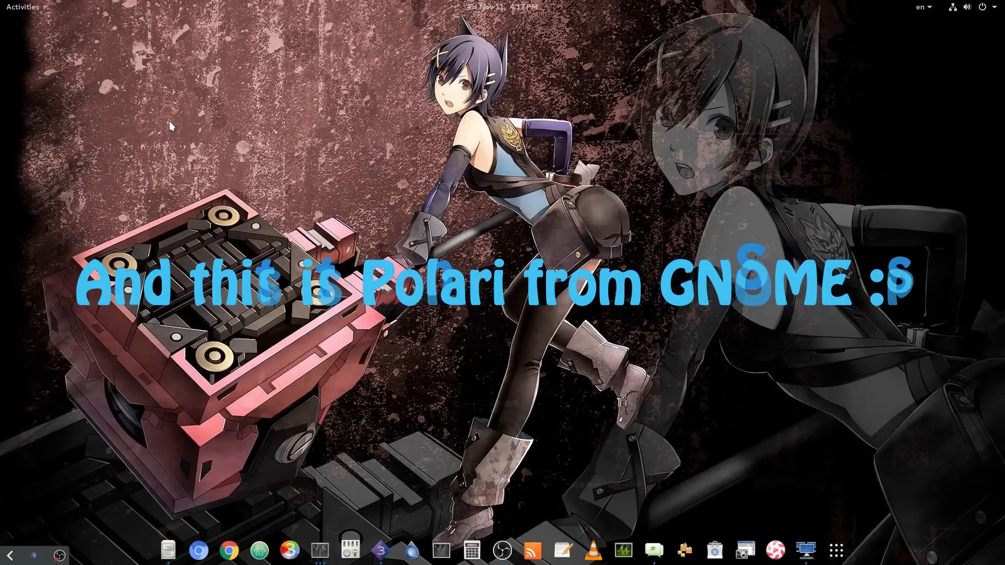
- Launch Polari from the dock and view its About dialog showing version 3.23.1
click(654, 550)
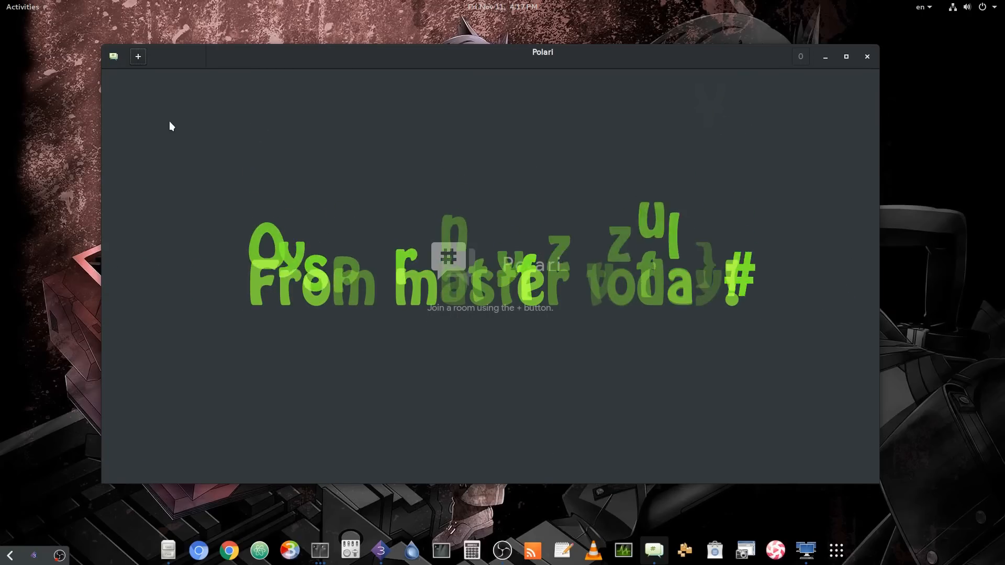
click(113, 56)
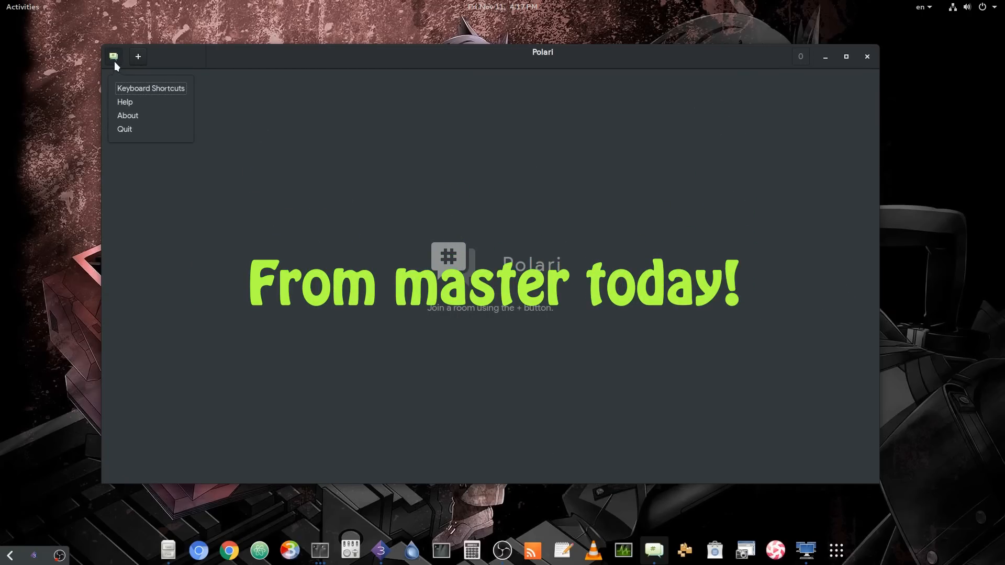
click(128, 116)
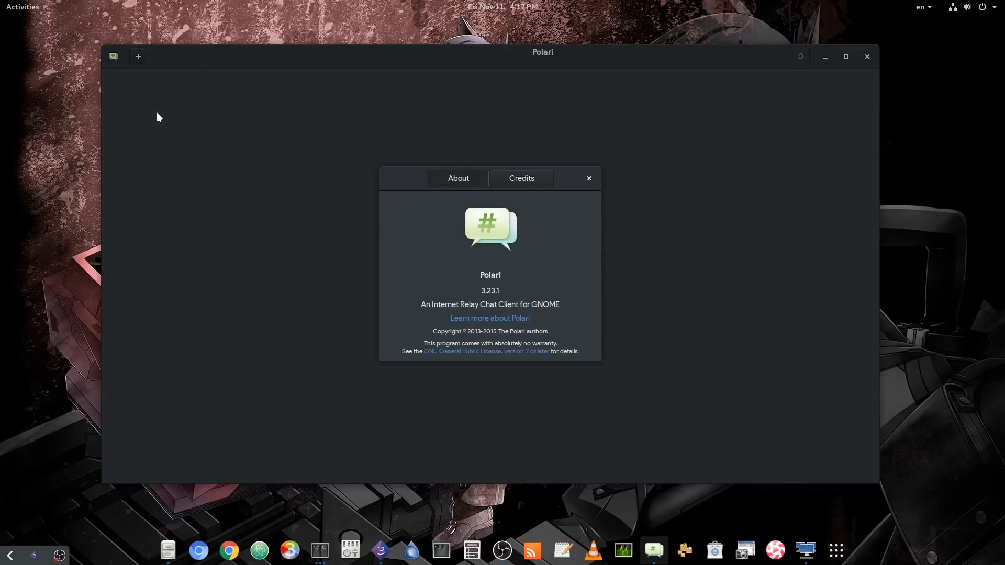
mouse_move(451, 288)
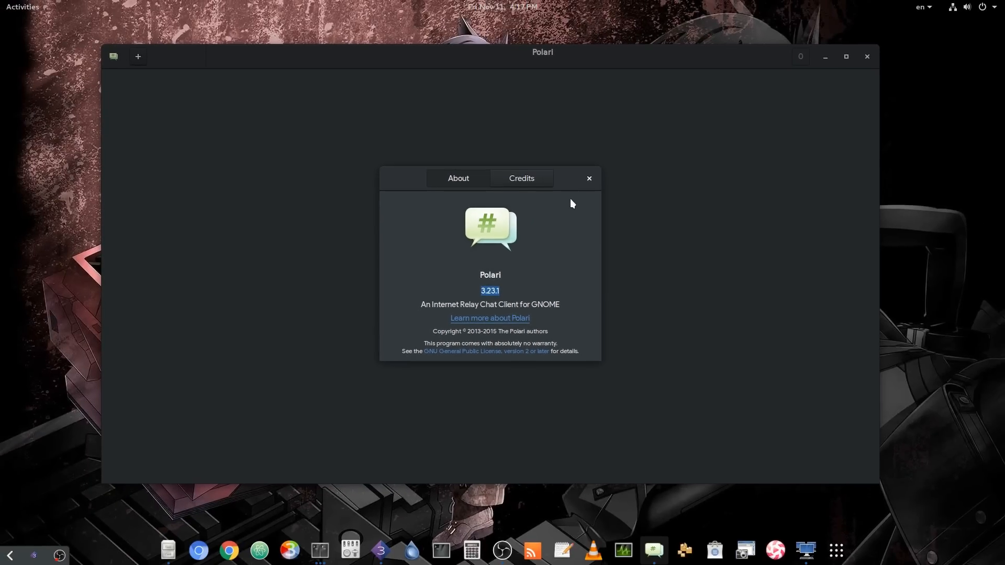
click(589, 178)
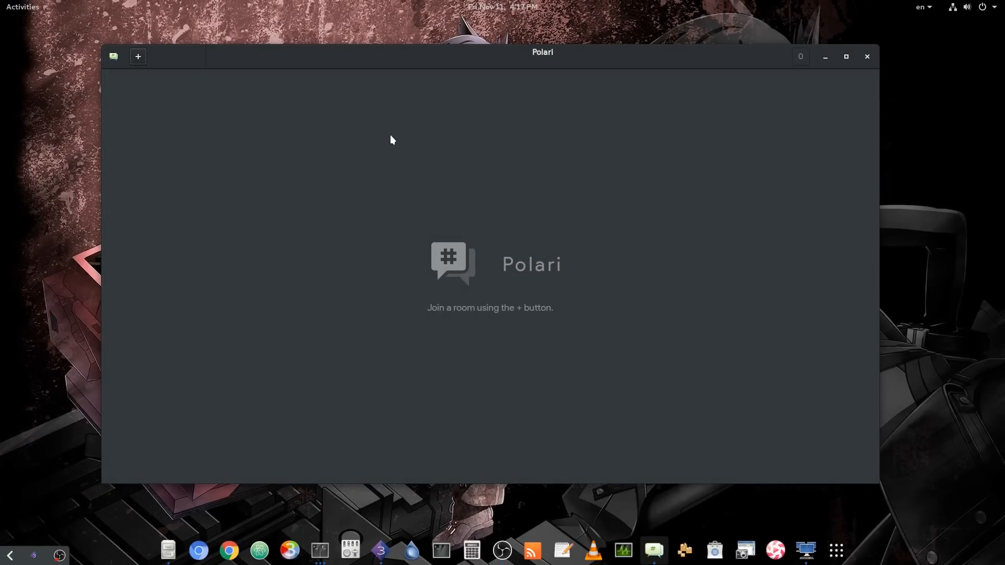
- Start joining a room, pick the GNOME network after searching 'gnom', and peek at Add Network
click(138, 57)
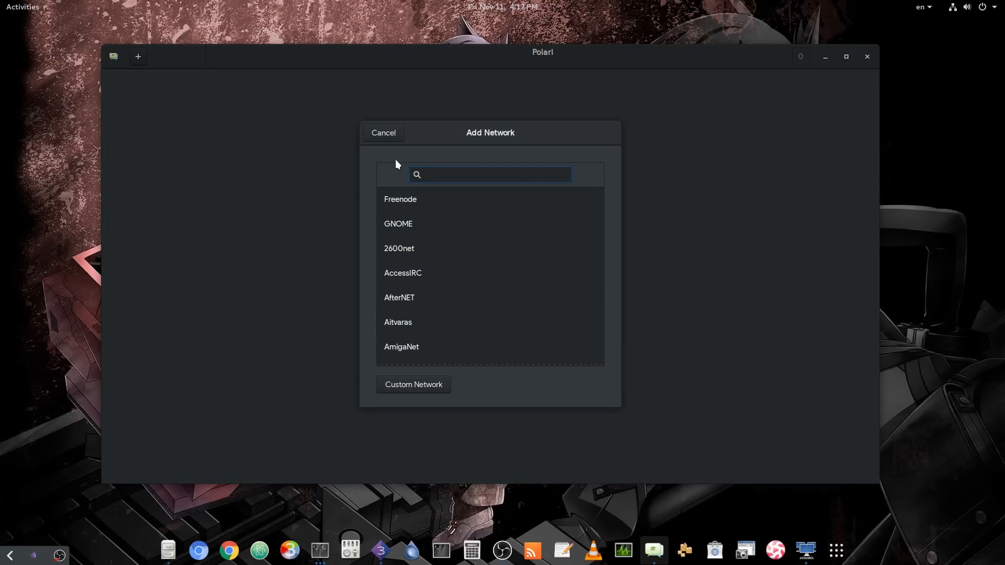
text(gnom)
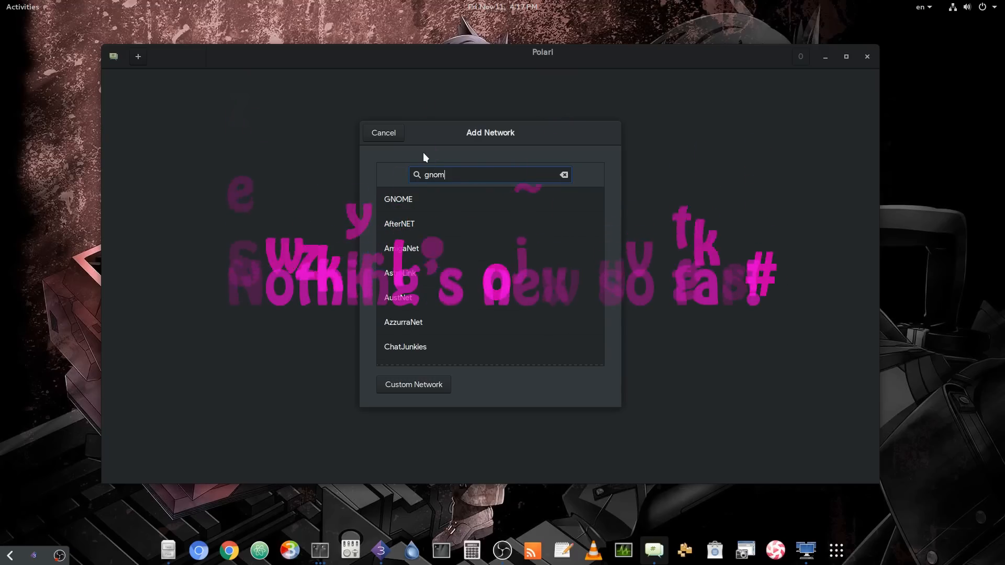
click(398, 199)
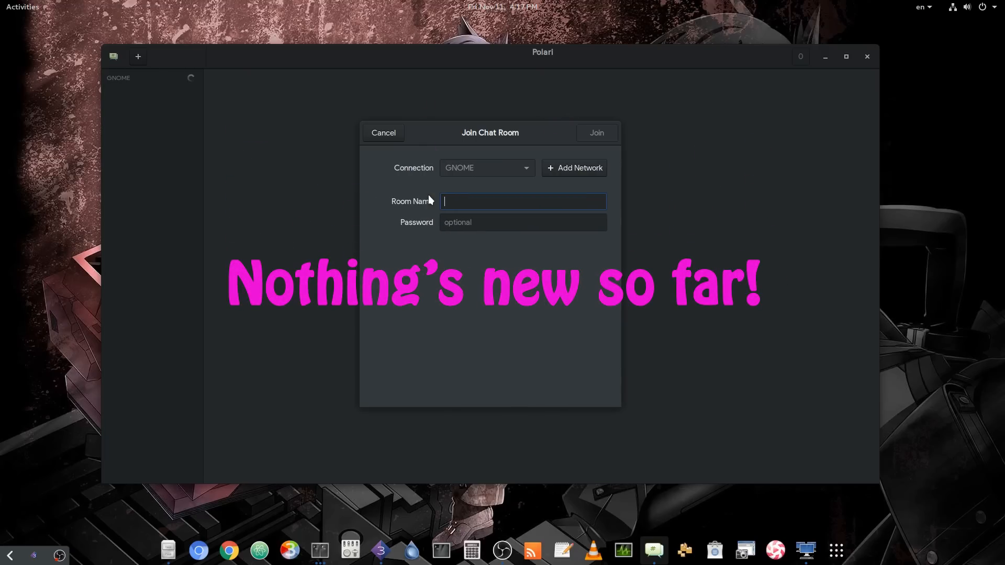
mouse_move(561, 175)
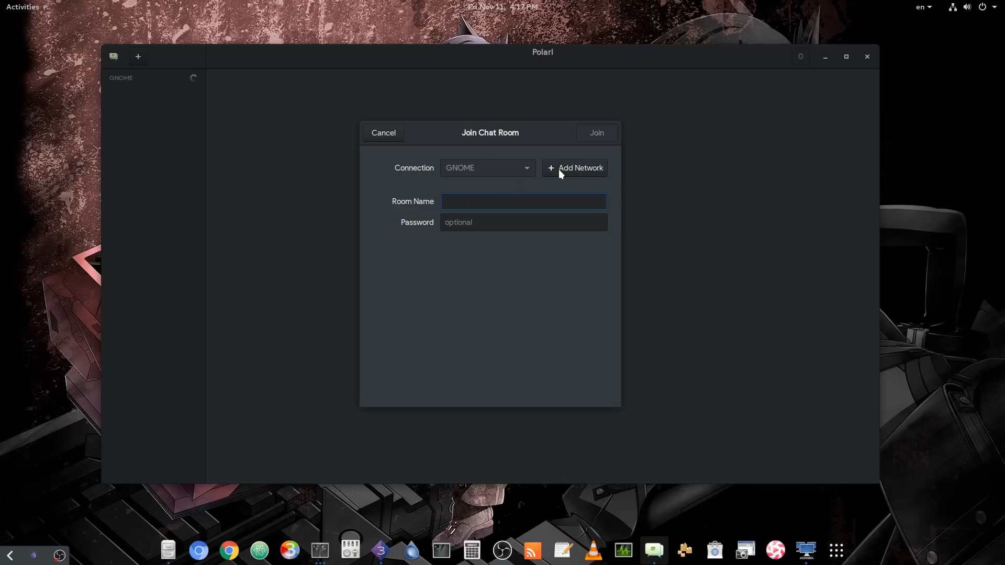
click(575, 168)
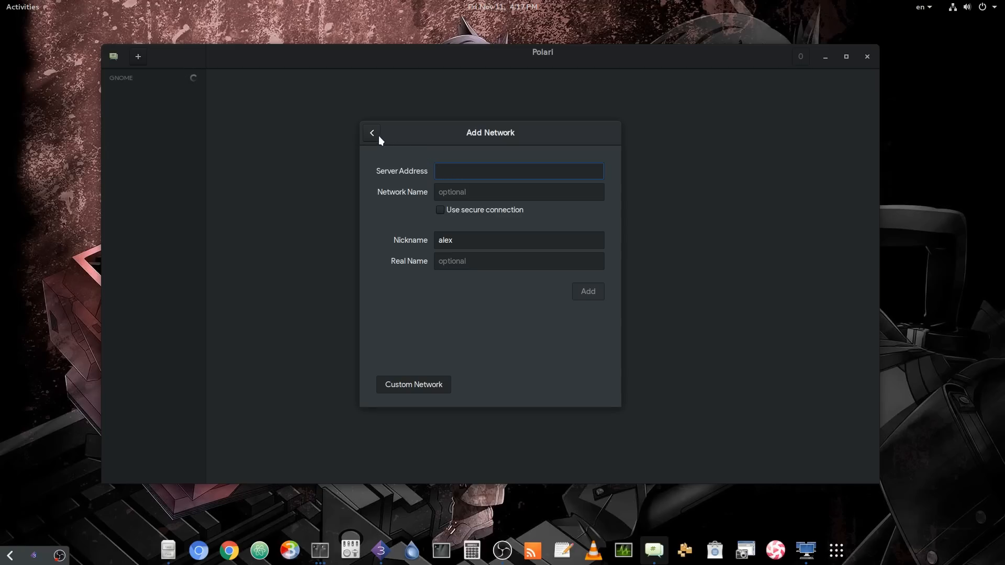
click(371, 132)
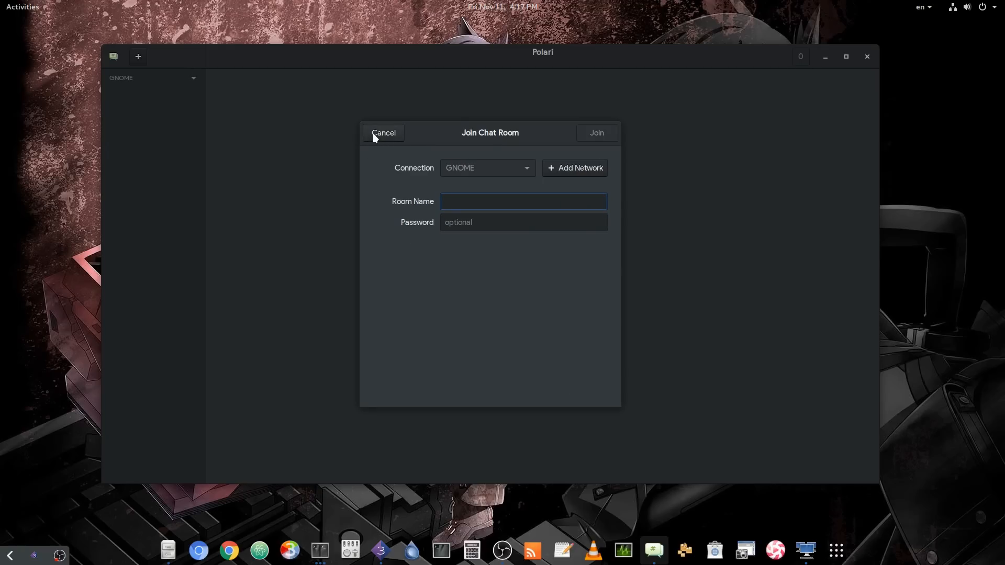
- Join the room named 'gnome' on the GNOME network
text(g)
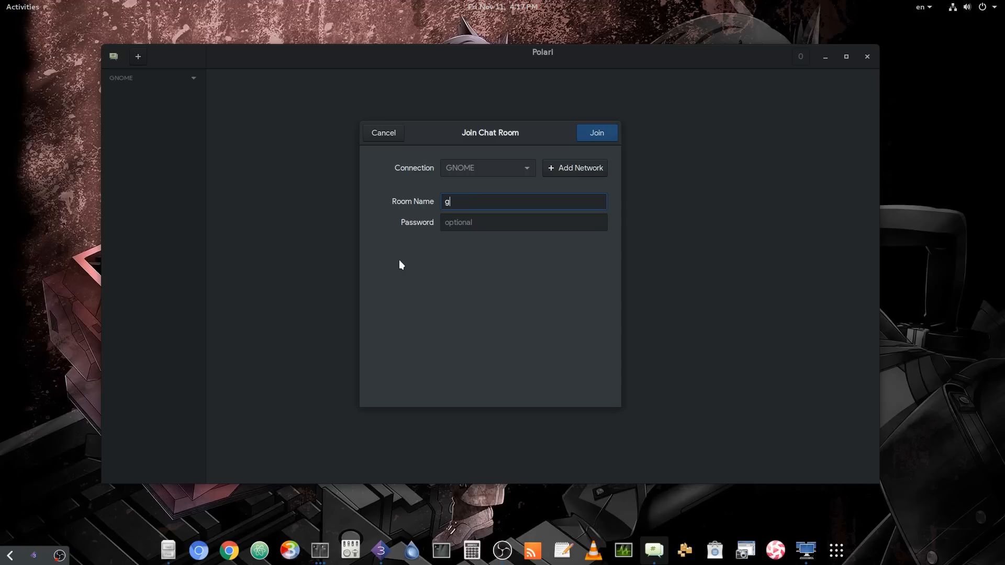
text(nome)
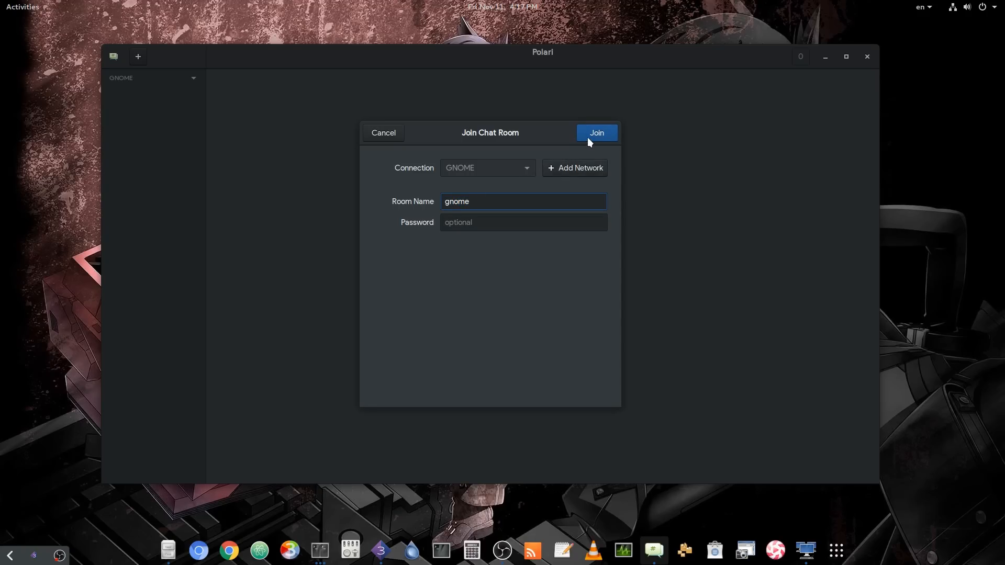
click(597, 132)
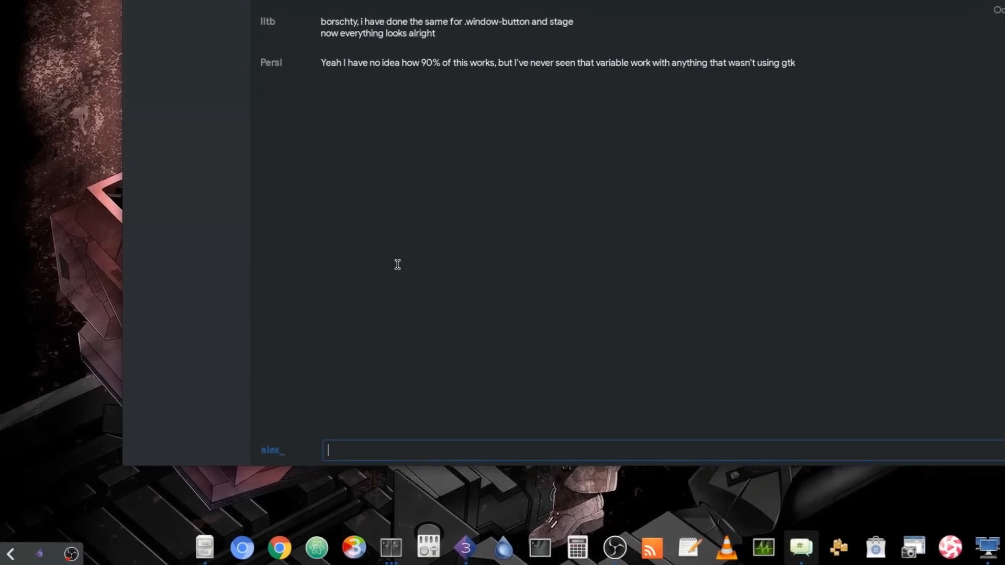
- Change the nickname from alex_ to alex285
click(271, 449)
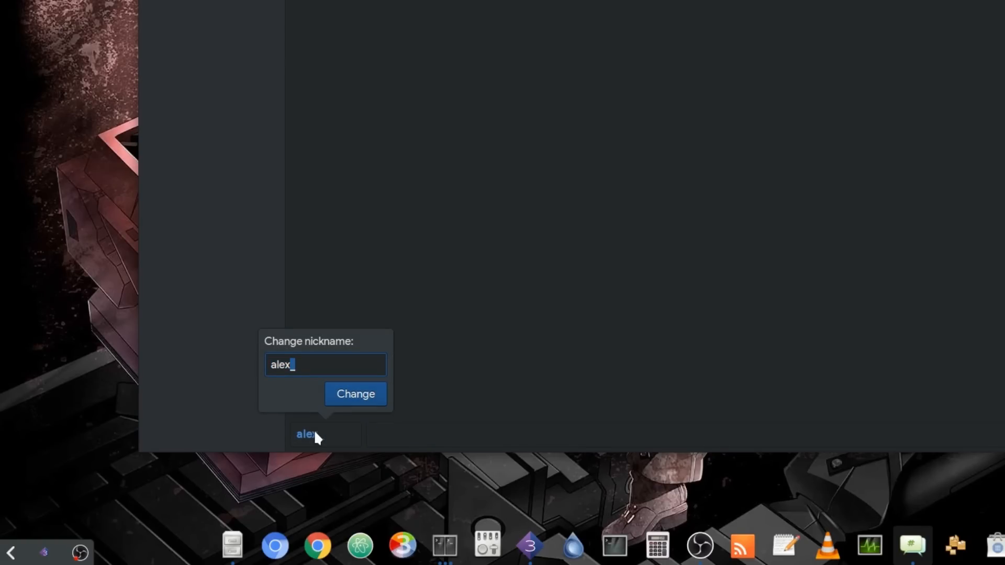
text(285)
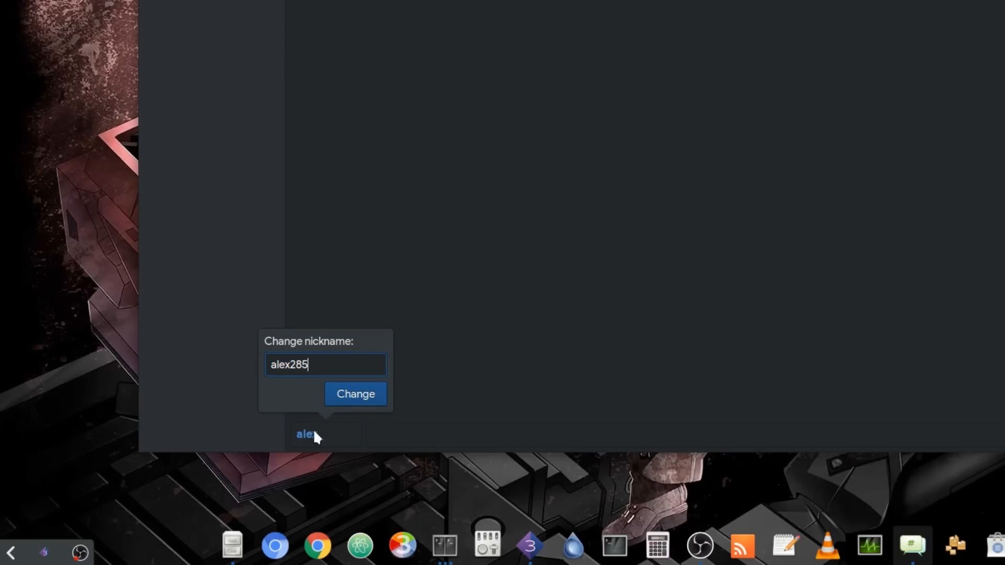
click(355, 394)
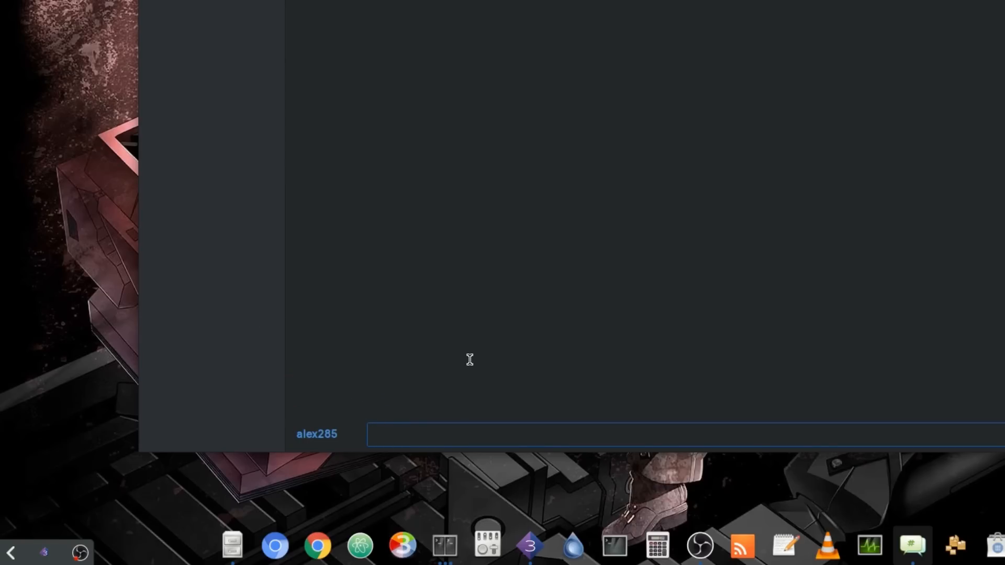
- Send '/msg nickserv identify …' to NickServ from the chat entry
text(/msg)
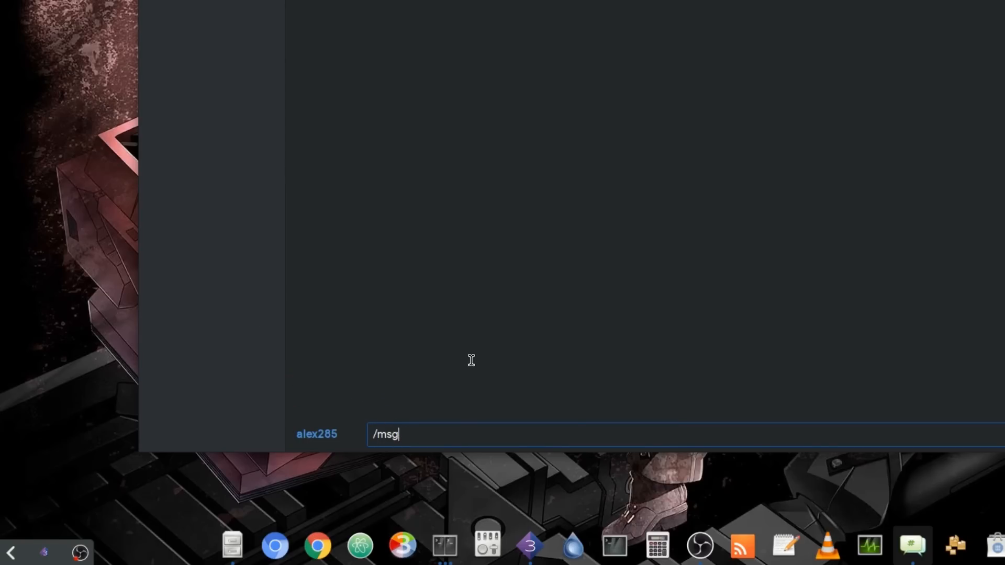
text(nickserv identify)
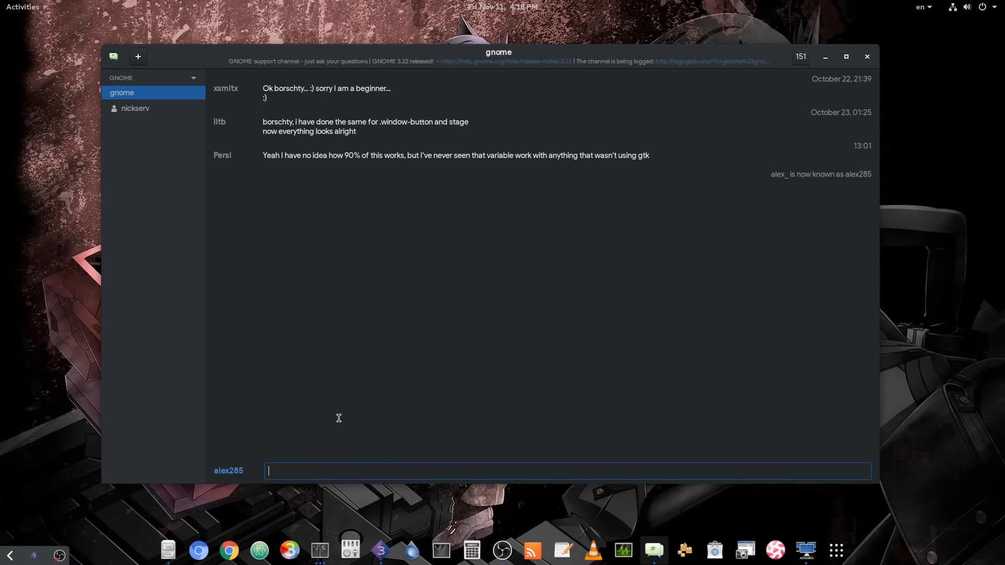
mouse_move(250, 281)
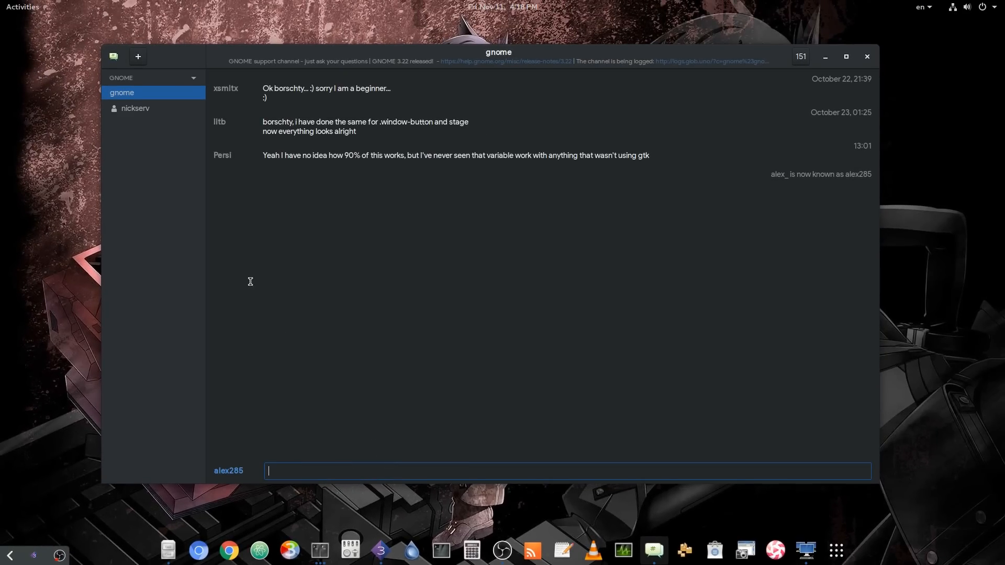
- Check NickServ's reply, then in the gnome room enable a notification for when Persi comes online
click(135, 108)
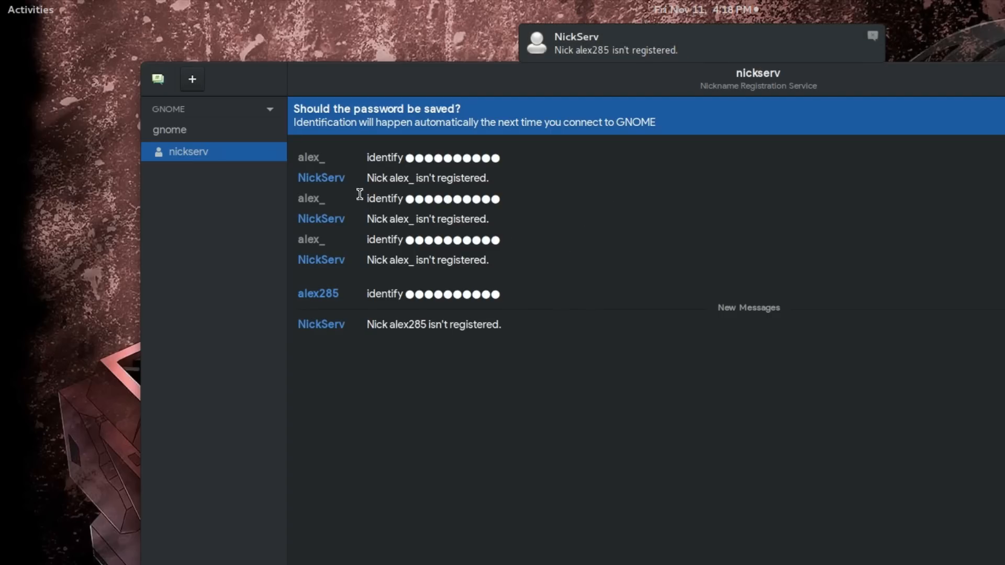
click(169, 129)
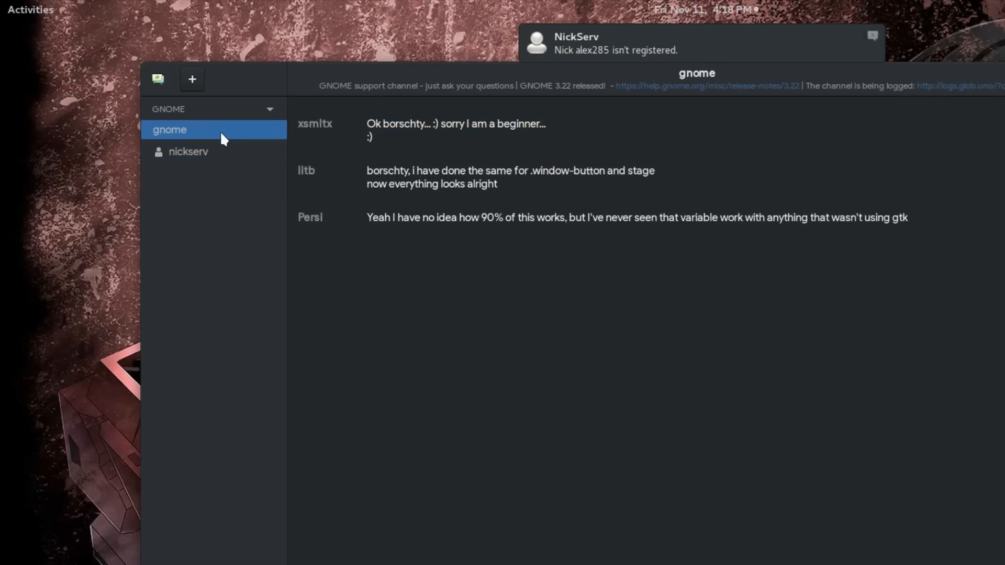
click(310, 217)
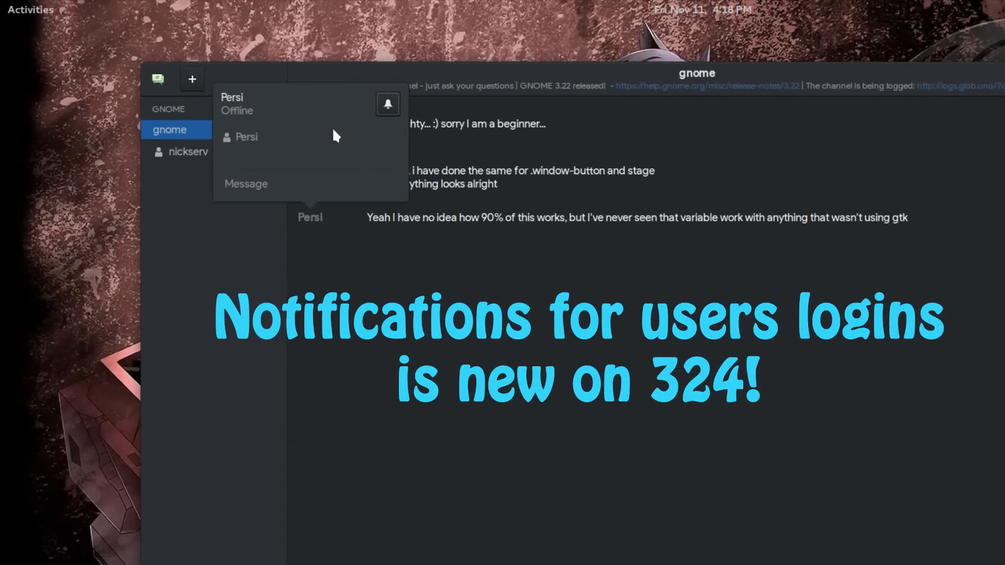
click(387, 104)
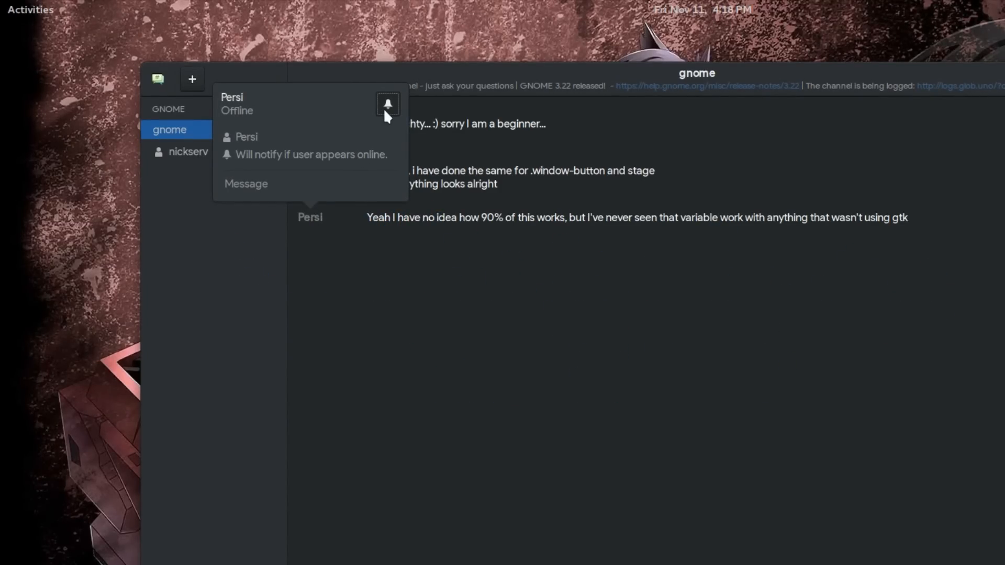
mouse_move(357, 149)
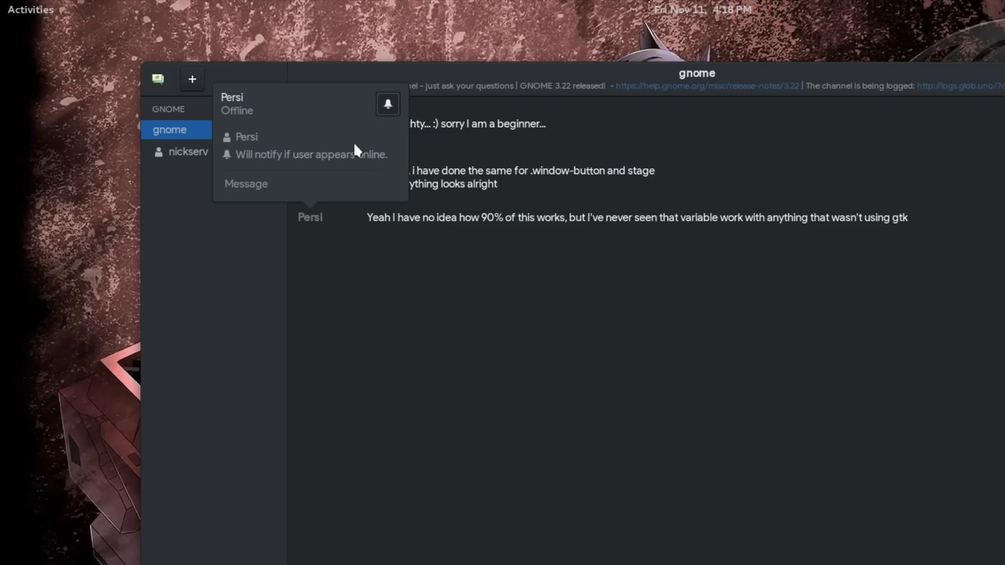
mouse_move(368, 137)
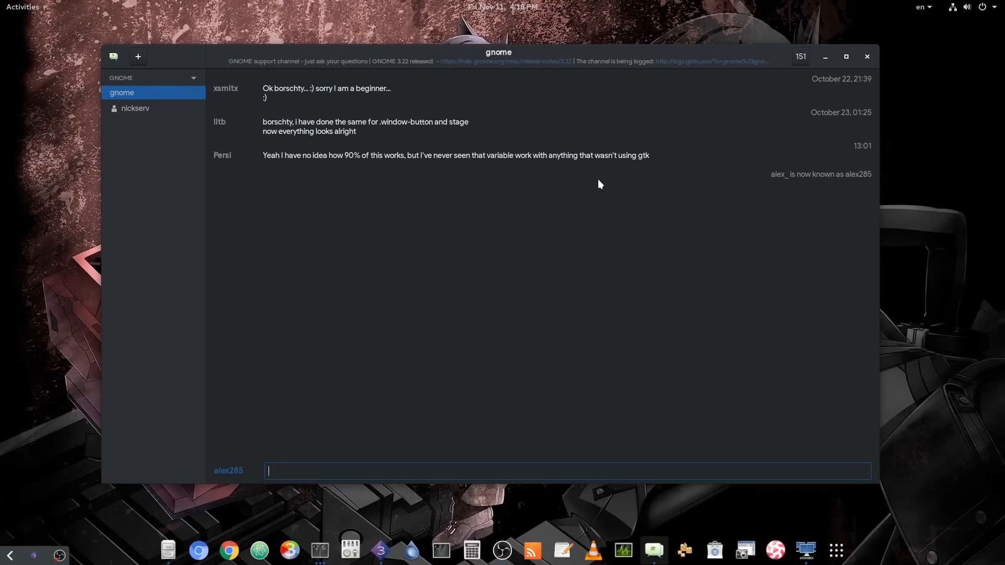
click(801, 56)
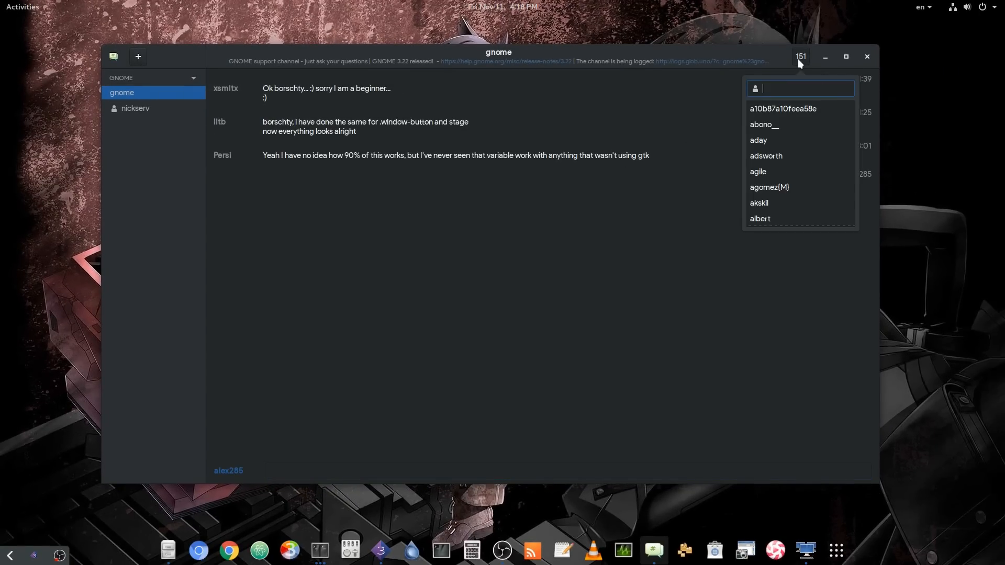
mouse_move(819, 151)
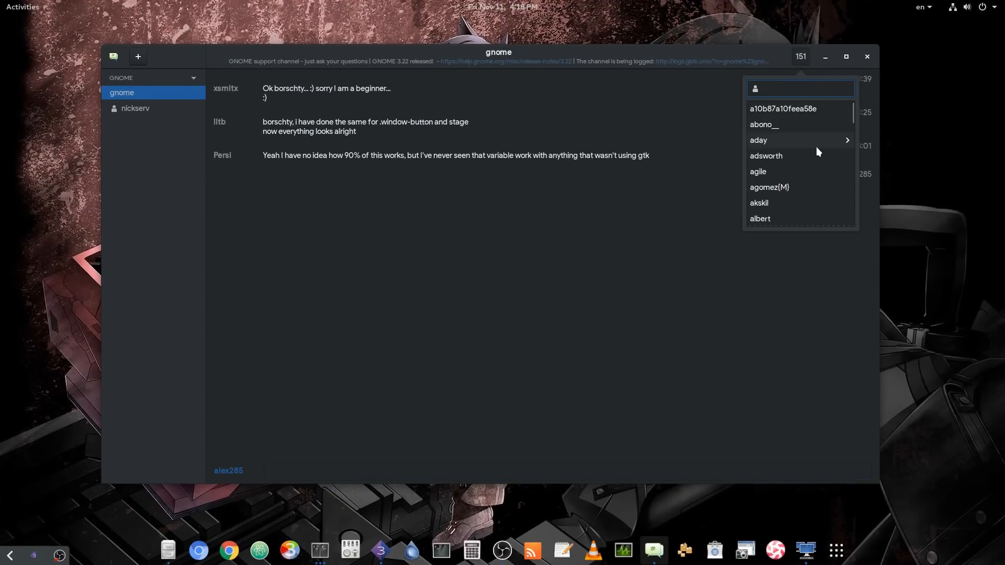
click(759, 139)
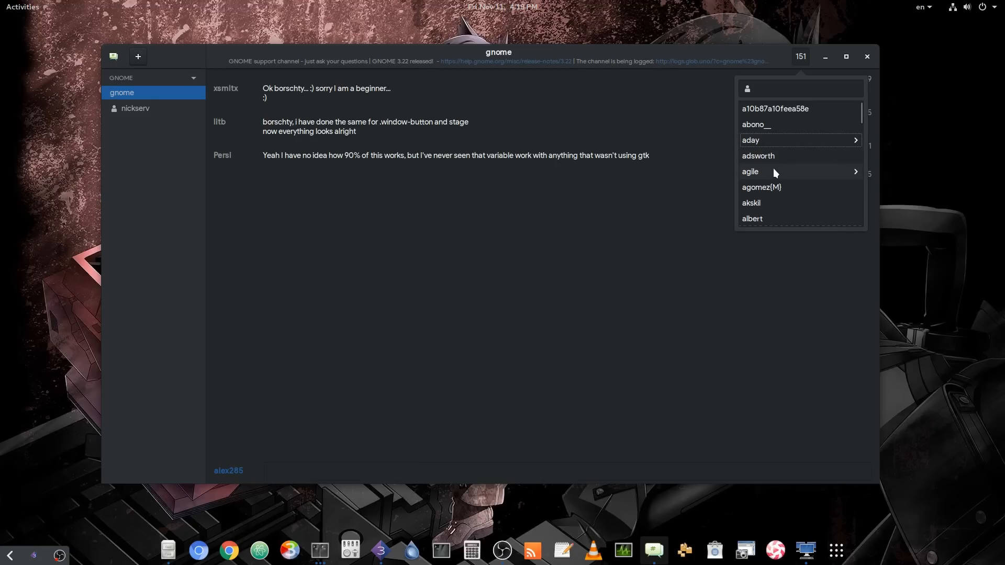
click(758, 156)
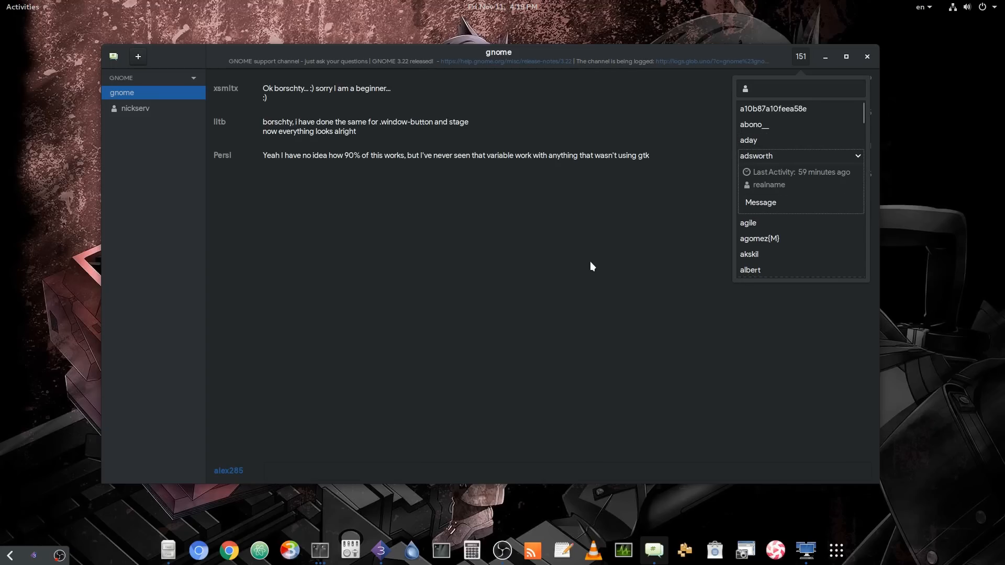
click(566, 476)
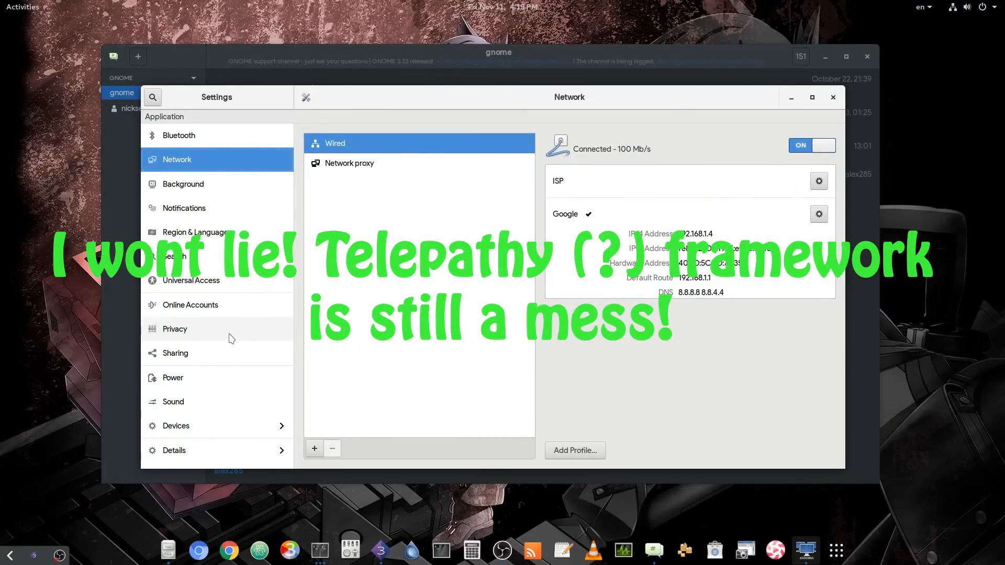
- View the GNOME IRC chat account in Online Accounts and close its details unchanged
click(190, 305)
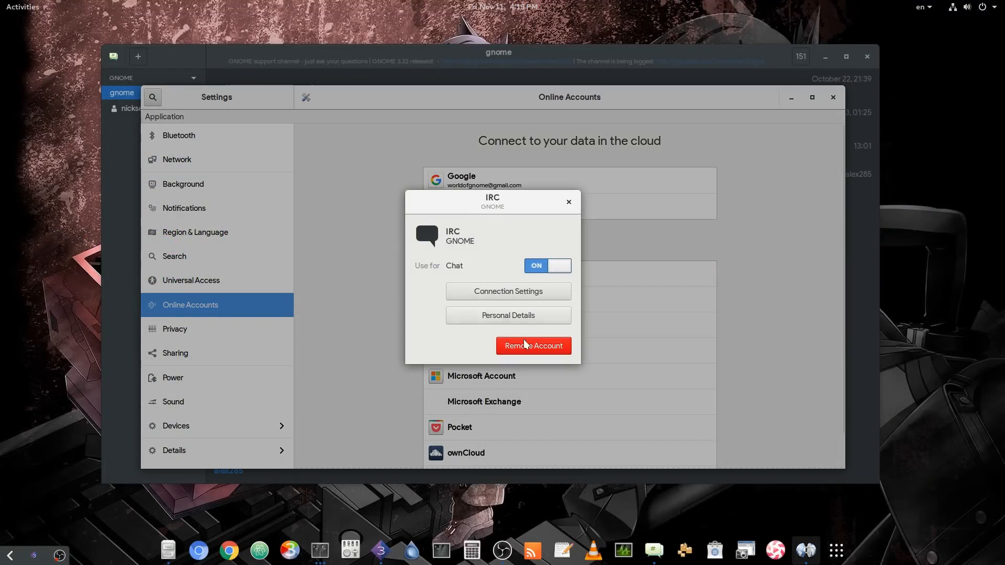
mouse_move(570, 202)
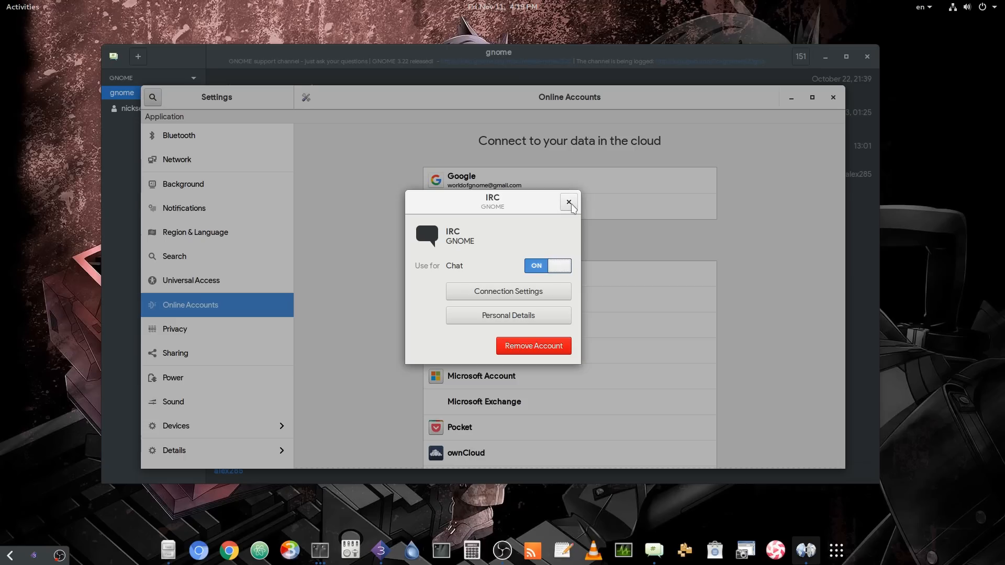
click(569, 202)
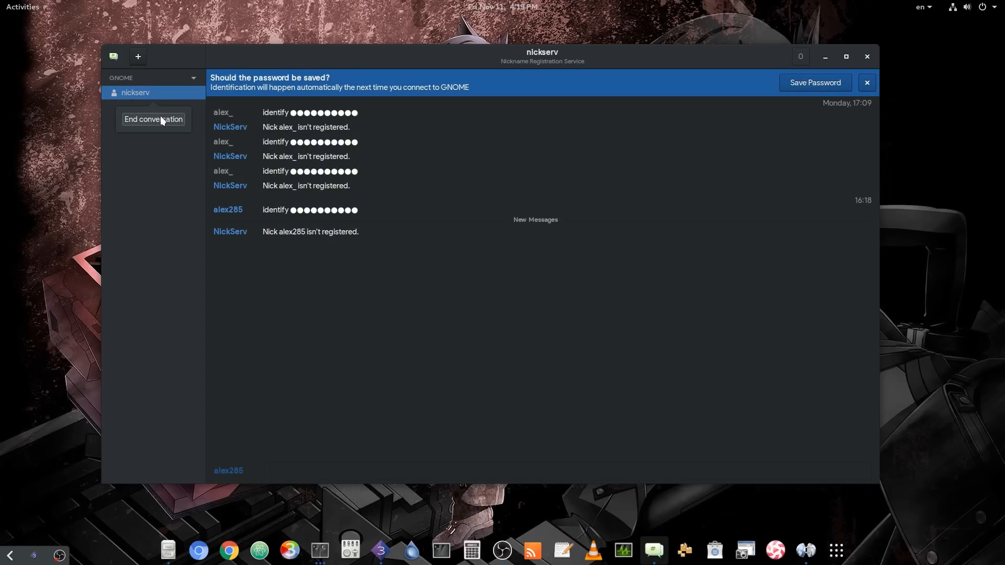
- End the nickserv conversation, peek at the GNOME network's properties, then remove the network
click(153, 120)
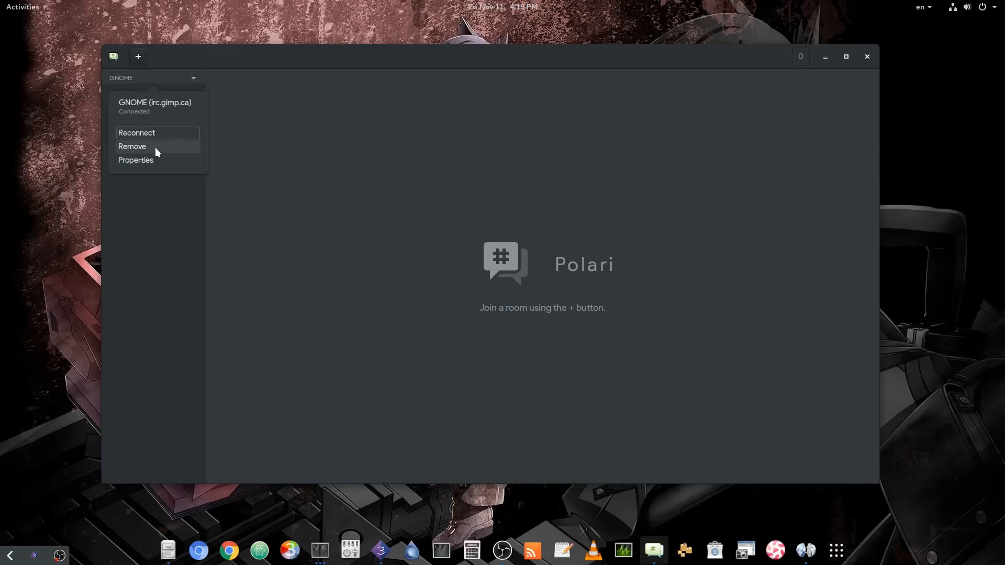
click(136, 160)
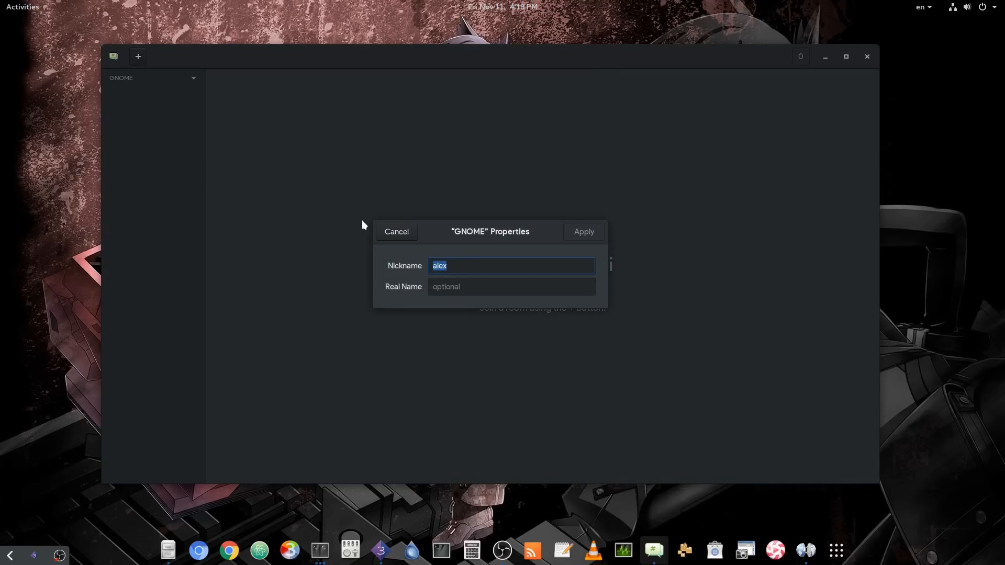
click(396, 232)
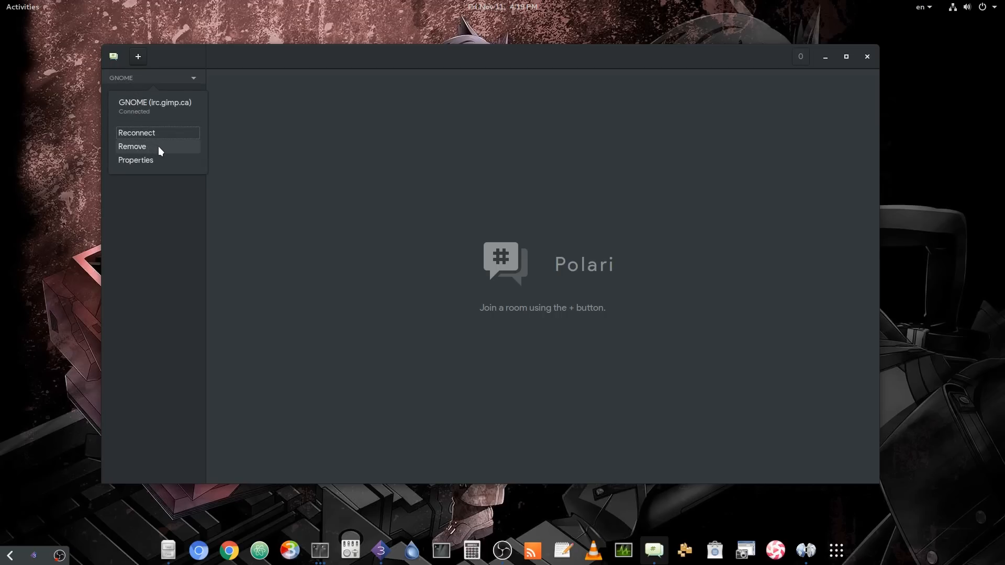
click(132, 146)
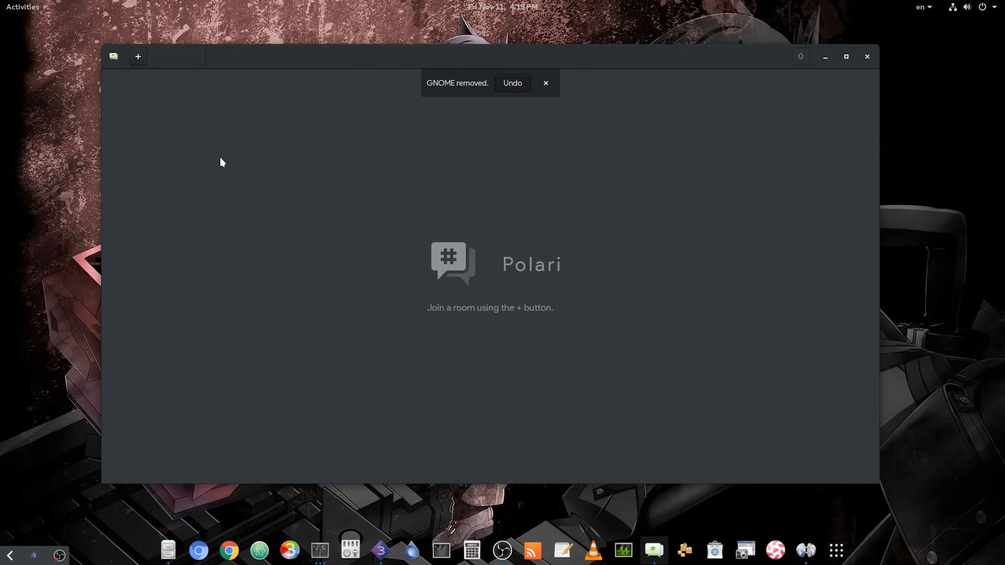
mouse_move(233, 164)
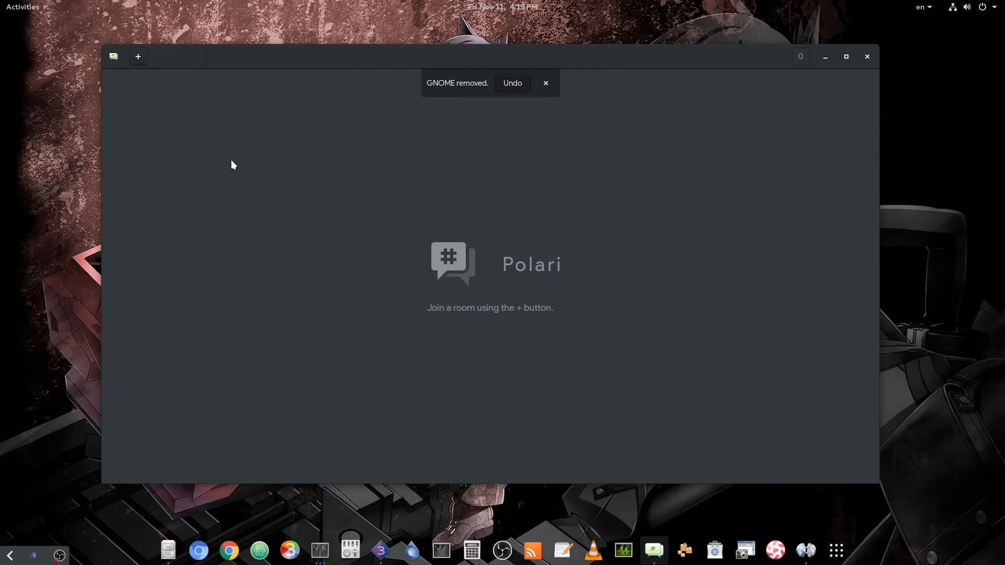
click(867, 57)
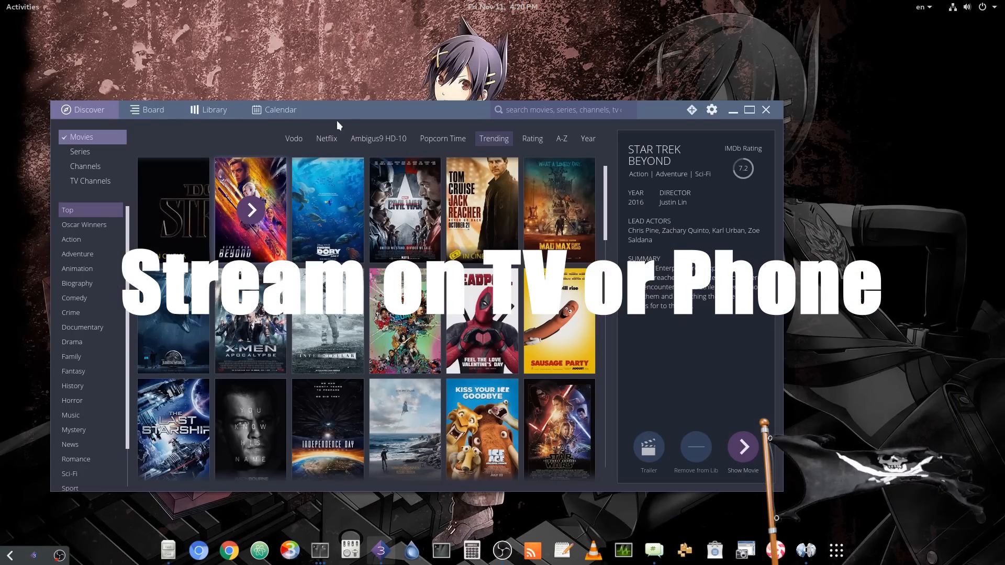
- Open Supergirl 2x4 Survivors from Discover and play it from an available stream
click(280, 109)
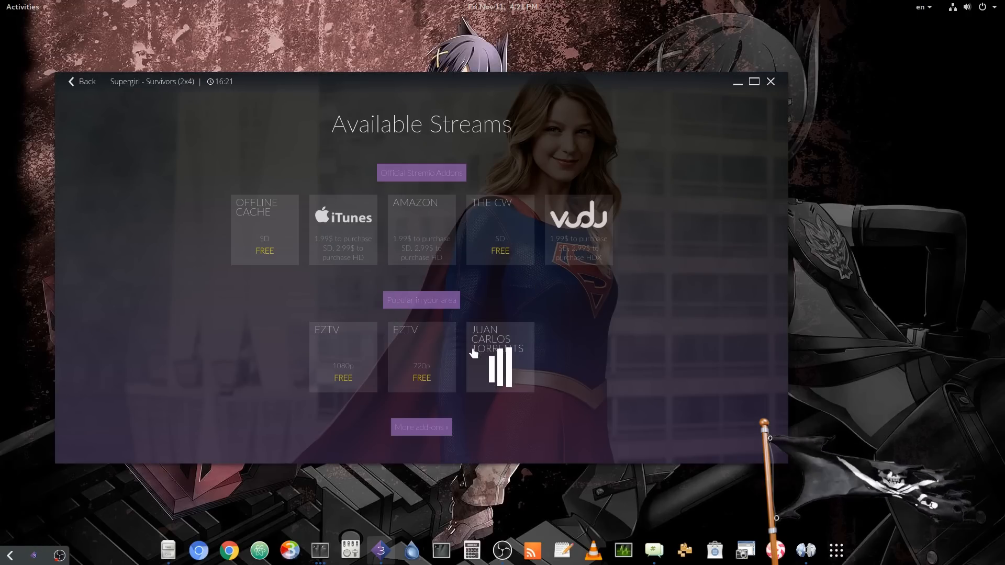
click(500, 357)
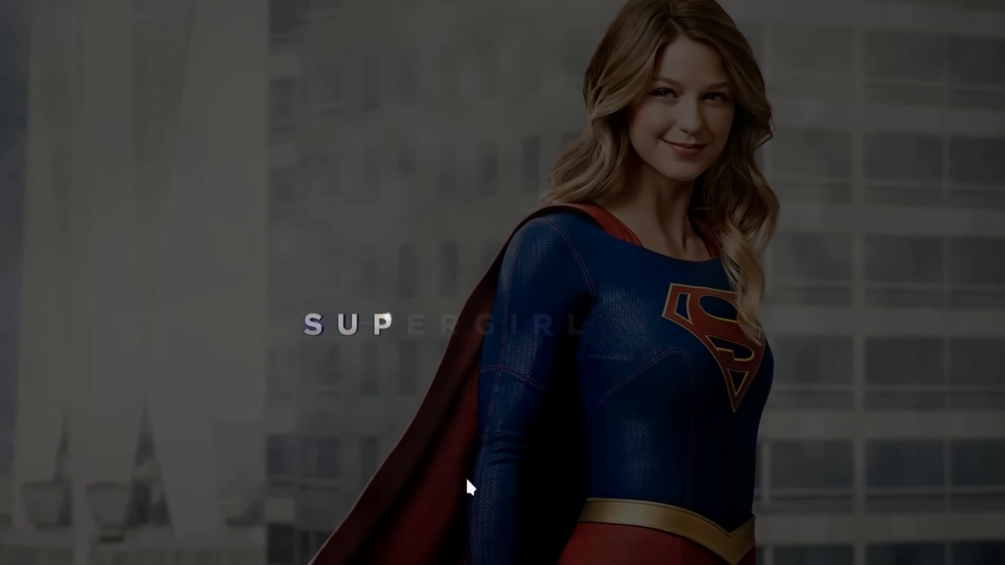